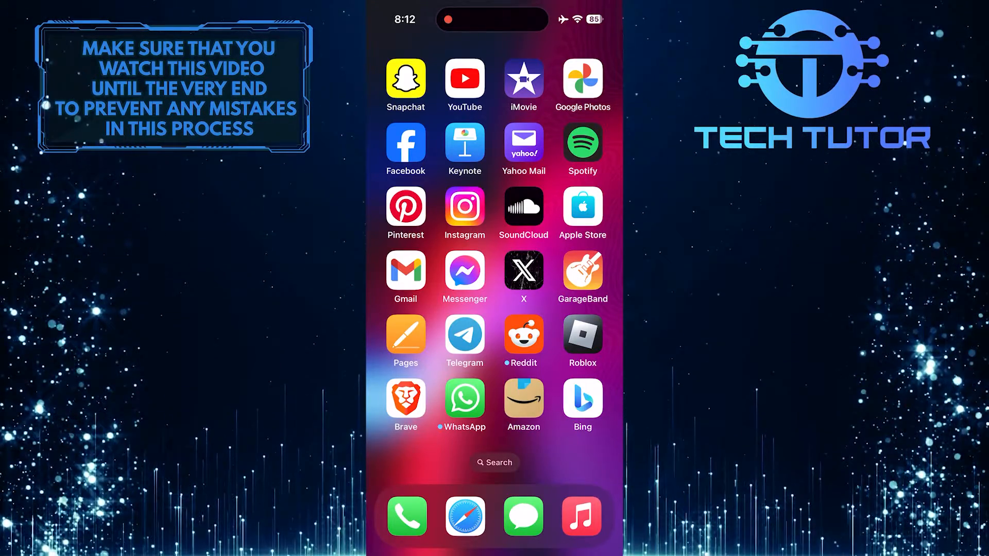
# Launch the X app from the Home Screen to show the For you feed
pyautogui.click(523, 272)
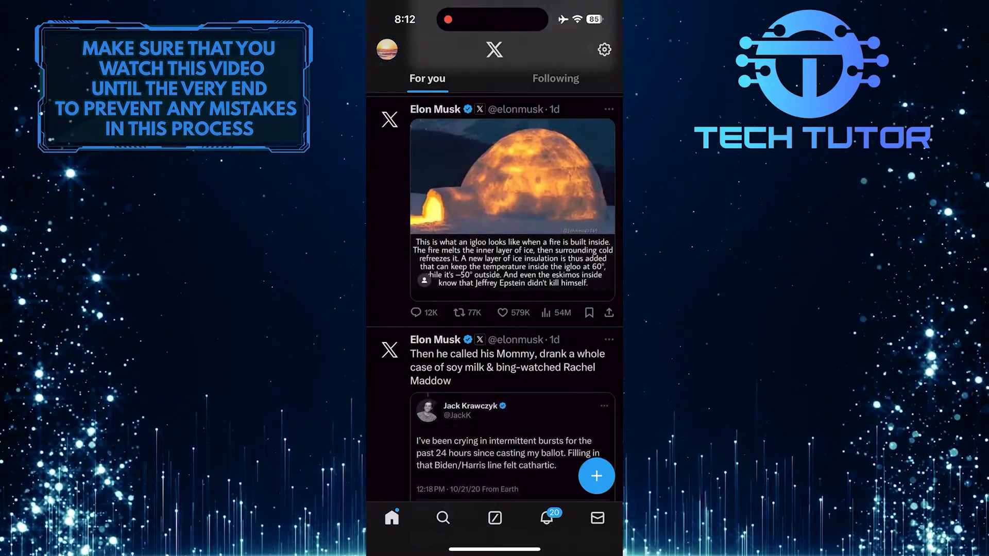
# From the profile side menu, expand Settings and Support and choose Settings and privacy
pyautogui.click(387, 49)
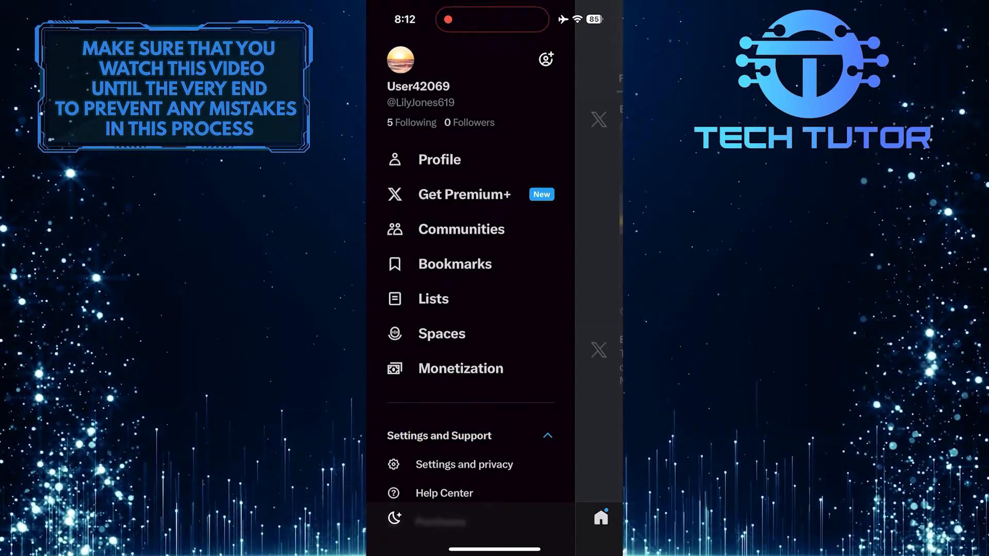
pyautogui.scroll(3)
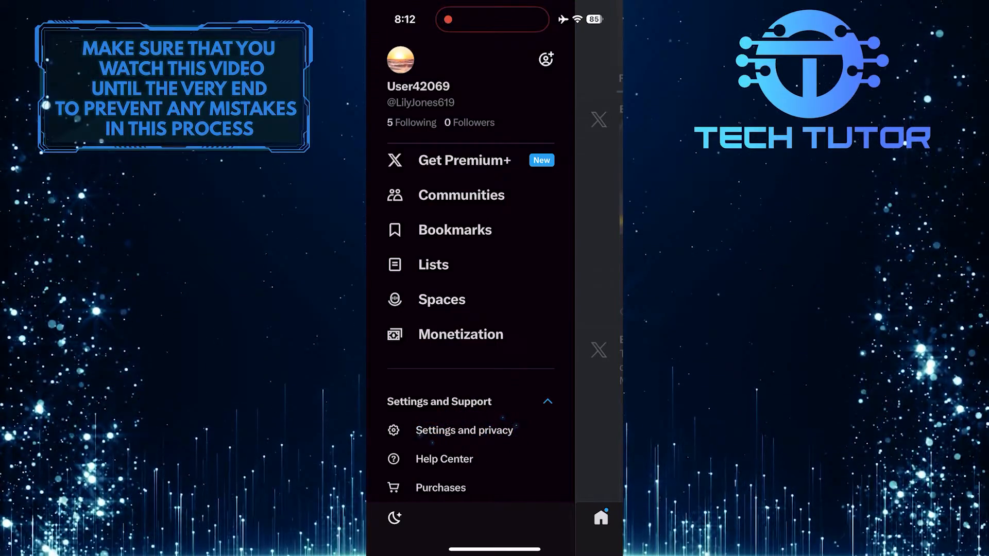
pyautogui.click(464, 430)
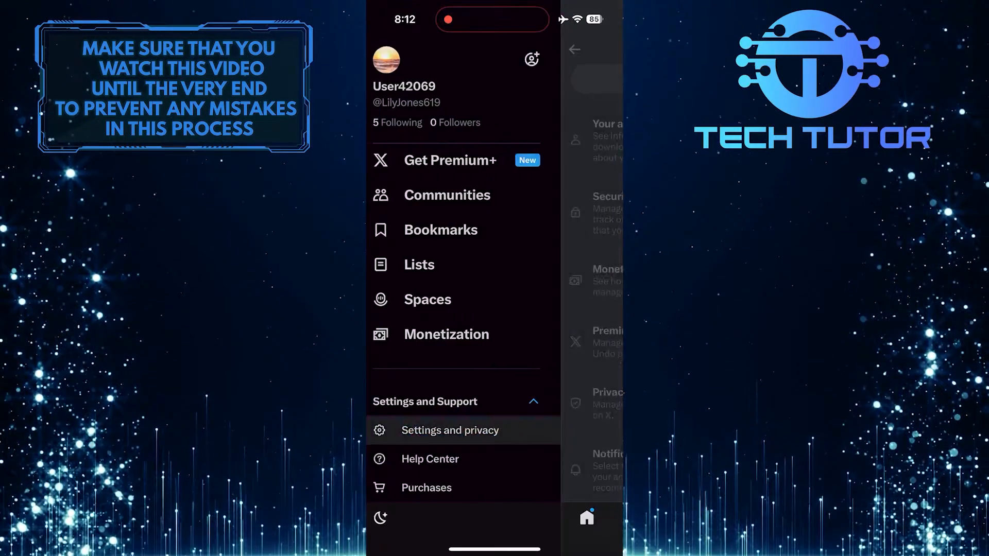
# Go to the Accessibility, display, and languages page from the Settings list
pyautogui.click(450, 430)
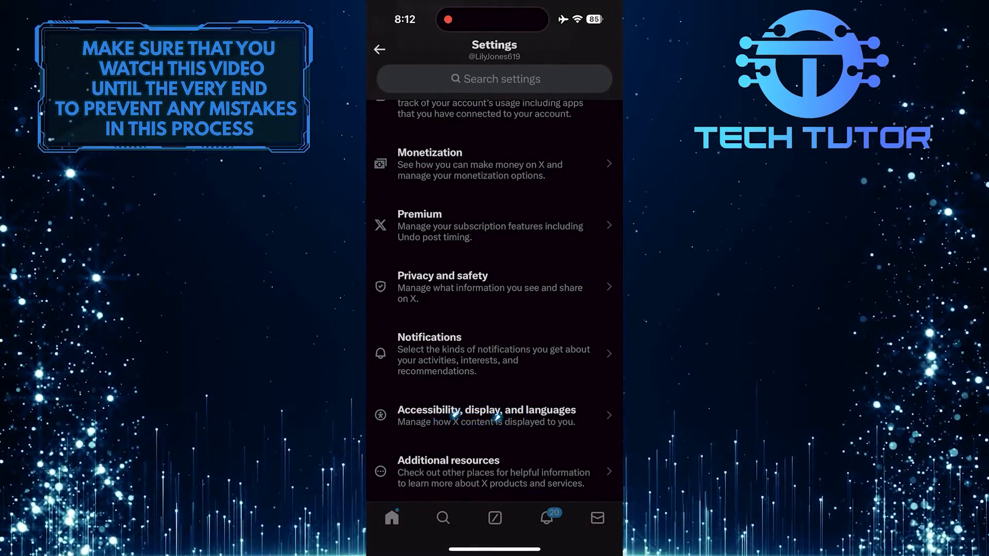
pyautogui.click(486, 415)
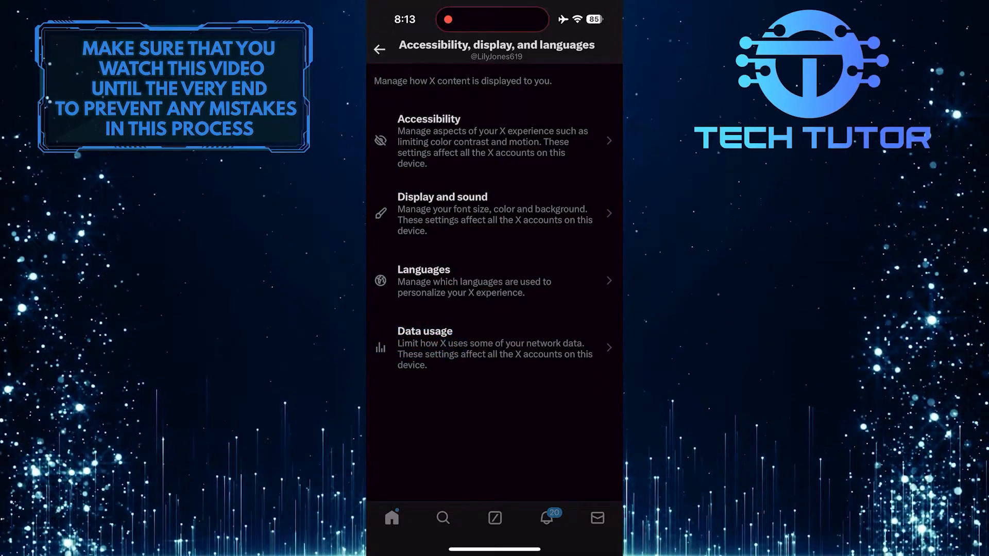
# Switch Data saver off under Data usage and show the High-quality video options
pyautogui.click(494, 346)
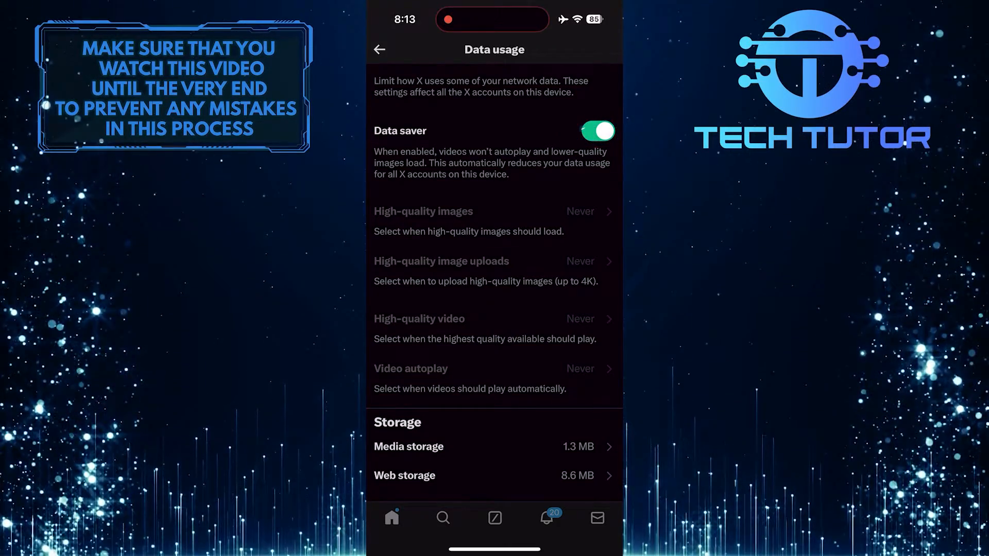
pyautogui.click(596, 131)
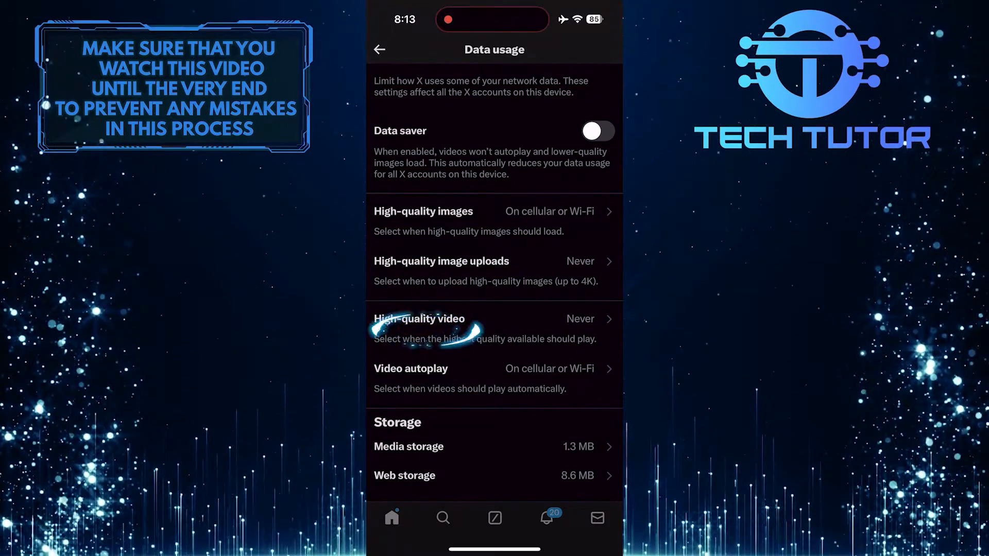
pyautogui.click(418, 319)
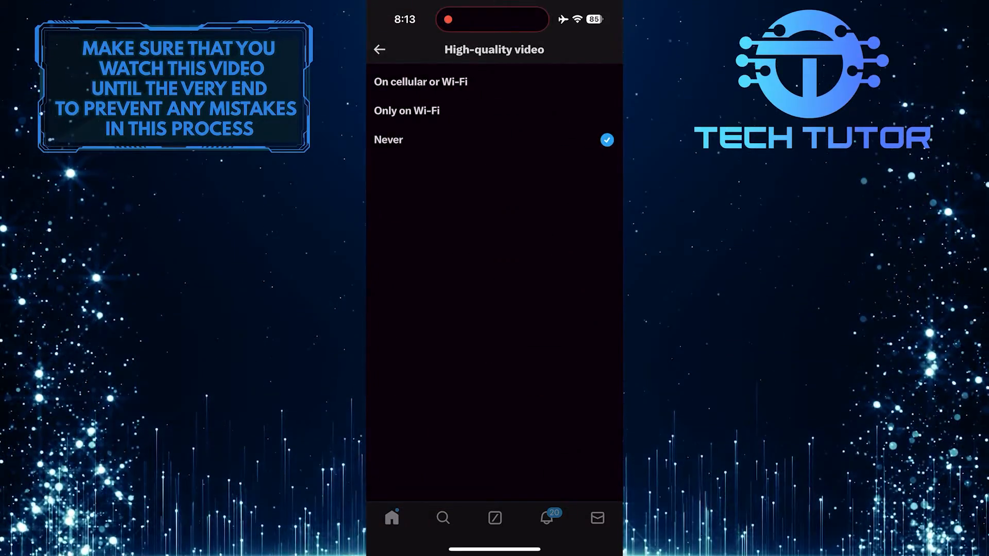